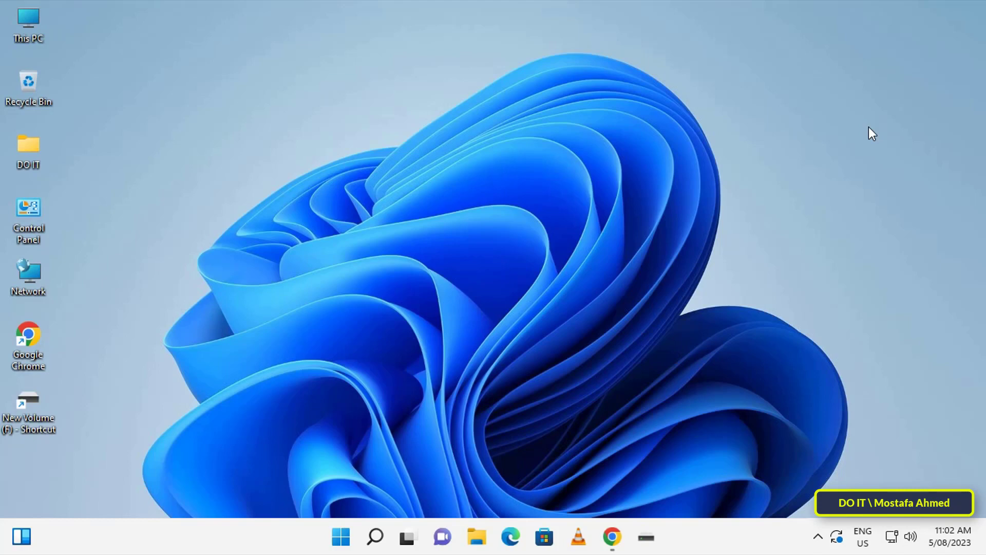
pyautogui.moveTo(656, 471)
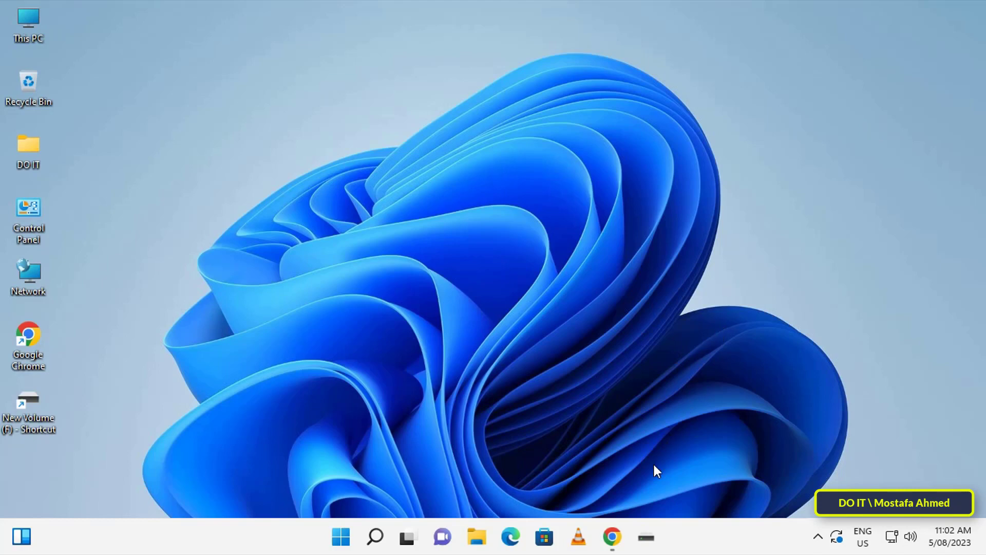
# Launch Google Chrome from the taskbar to reach the Google home page
pyautogui.click(612, 537)
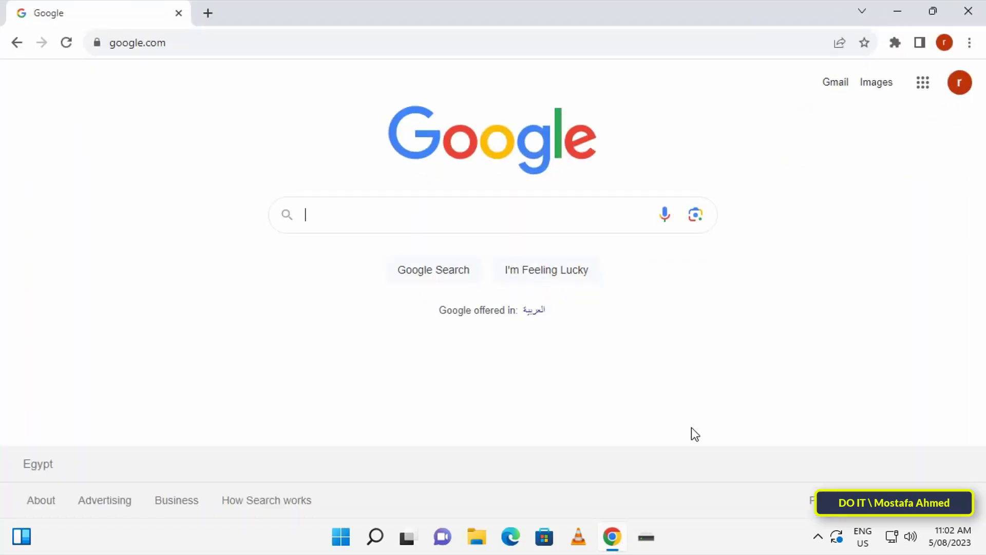
pyautogui.moveTo(736, 413)
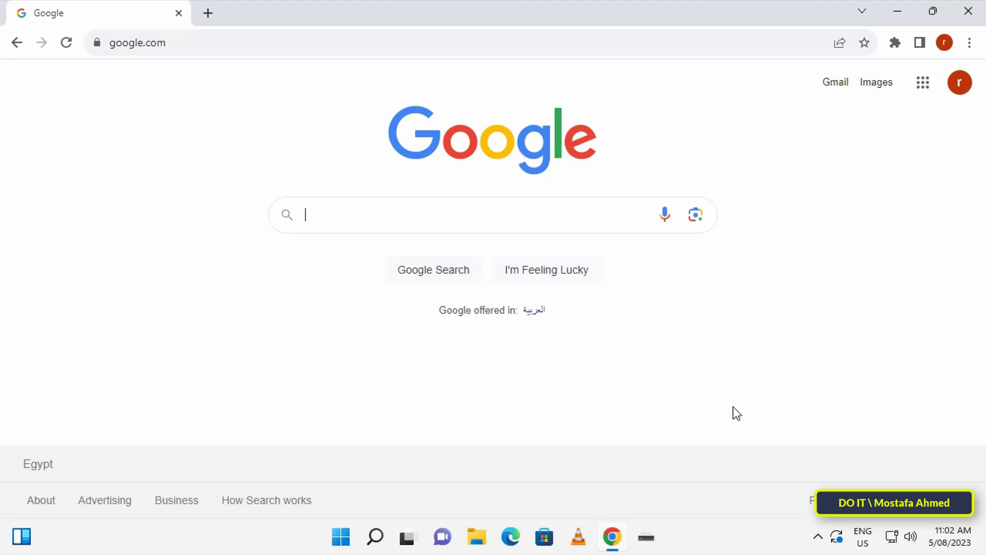
# Open Manage Extensions from Chrome's menu and show the Extensions page navigation panel
pyautogui.click(969, 43)
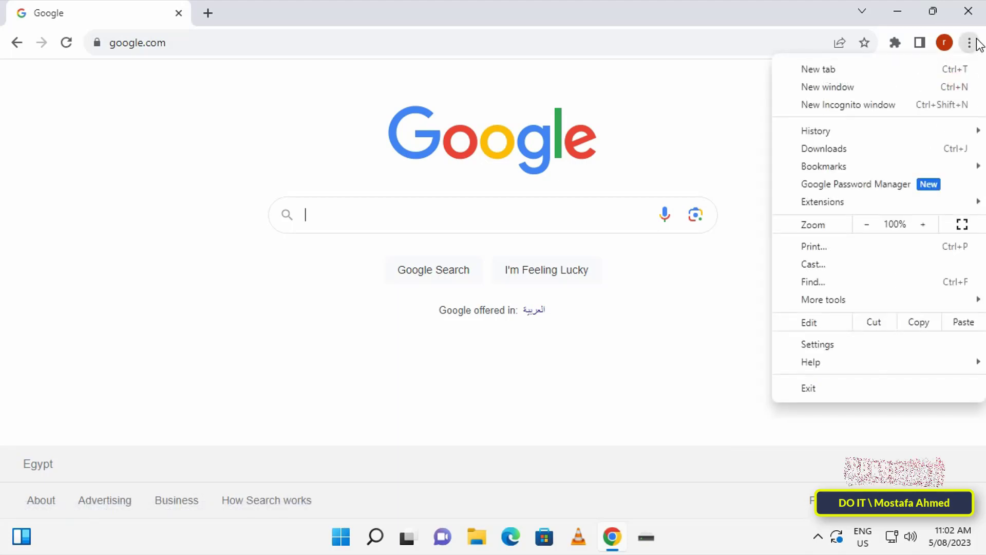
pyautogui.moveTo(828, 87)
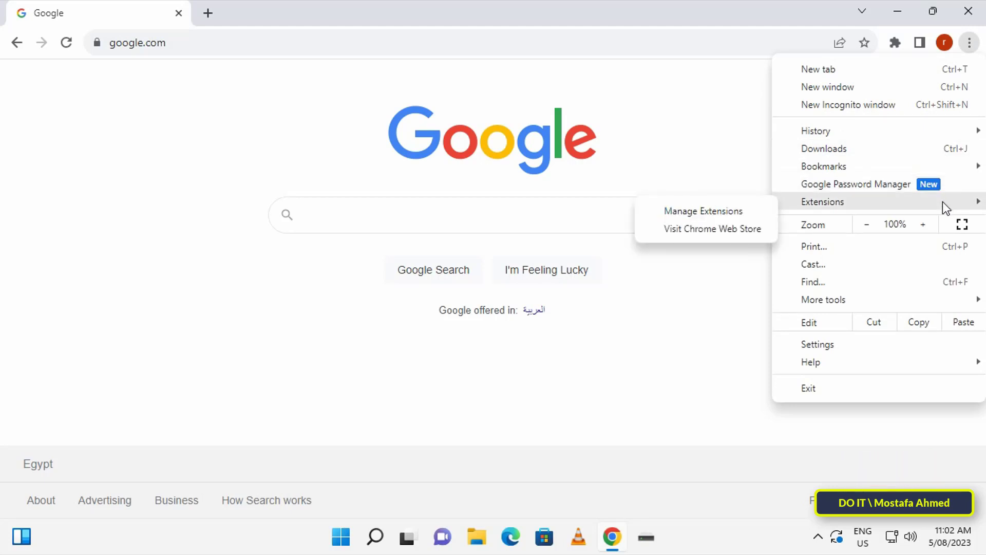
pyautogui.moveTo(911, 209)
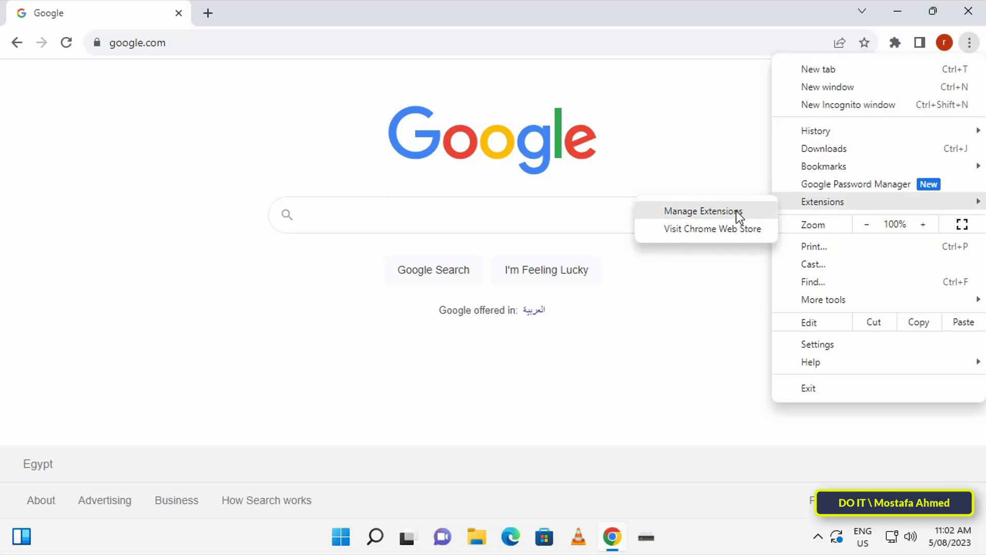
pyautogui.click(703, 211)
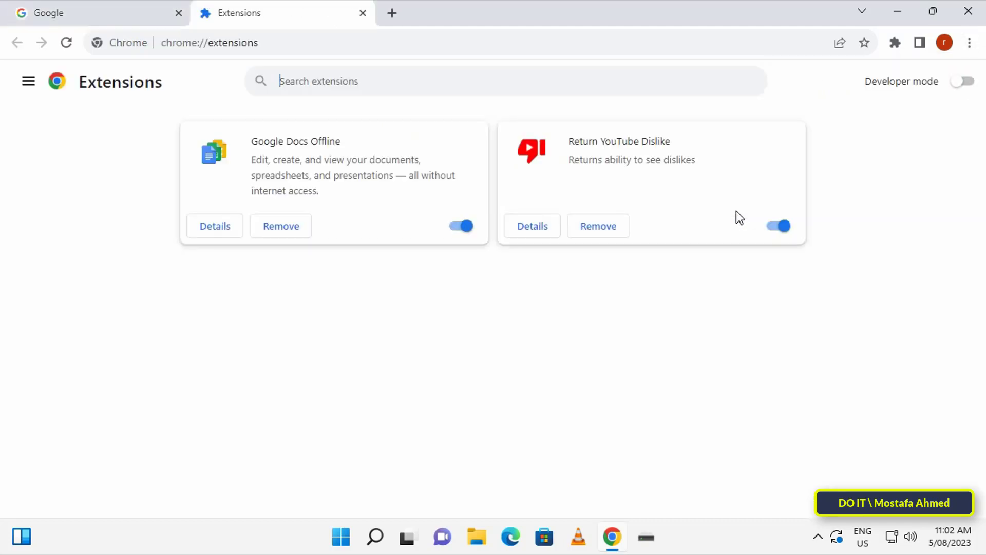
pyautogui.moveTo(157, 250)
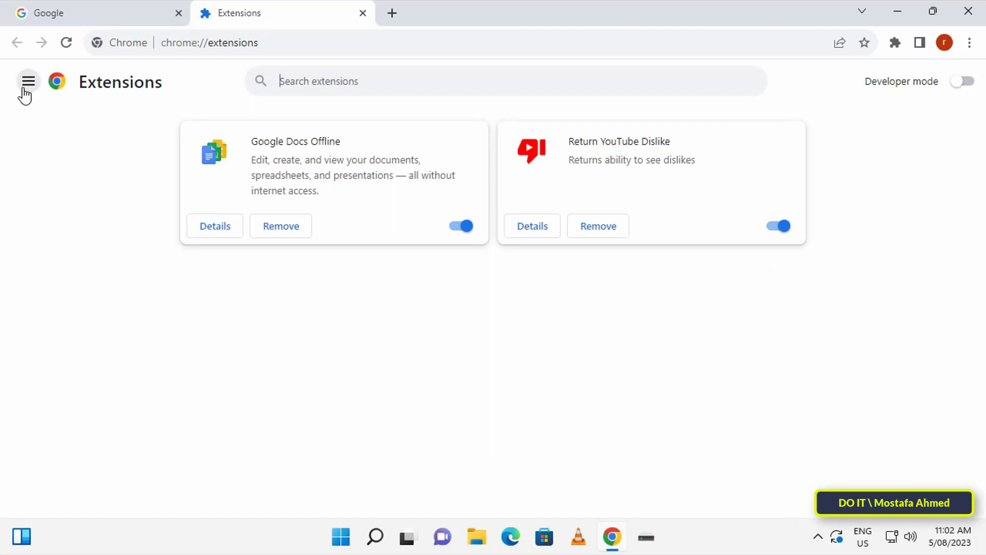
pyautogui.click(28, 81)
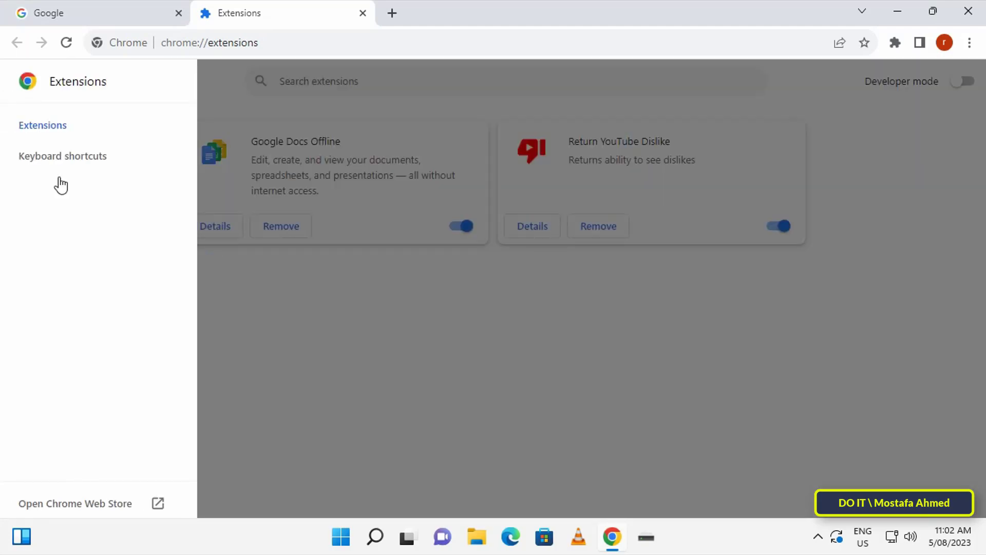
pyautogui.moveTo(124, 510)
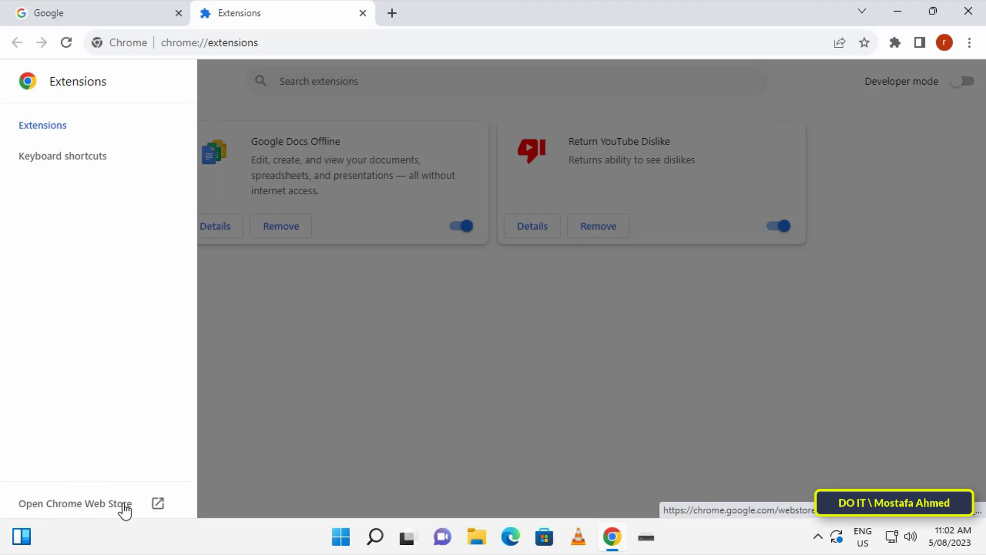
# Search the Chrome Web Store for 'text reader' and open the Text Reader (Text to Speech) TTS listing
pyautogui.click(74, 504)
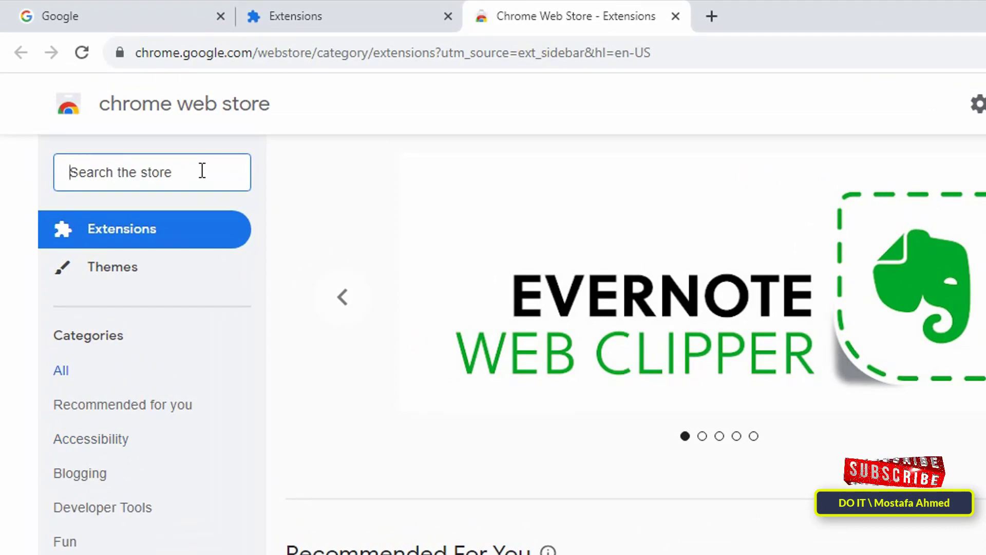
pyautogui.write('text')
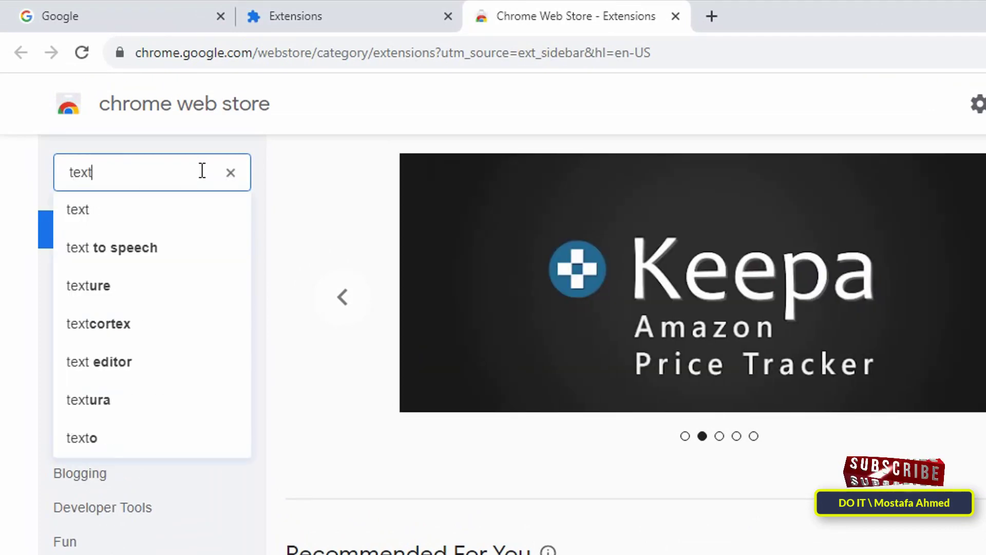
pyautogui.write('reader')
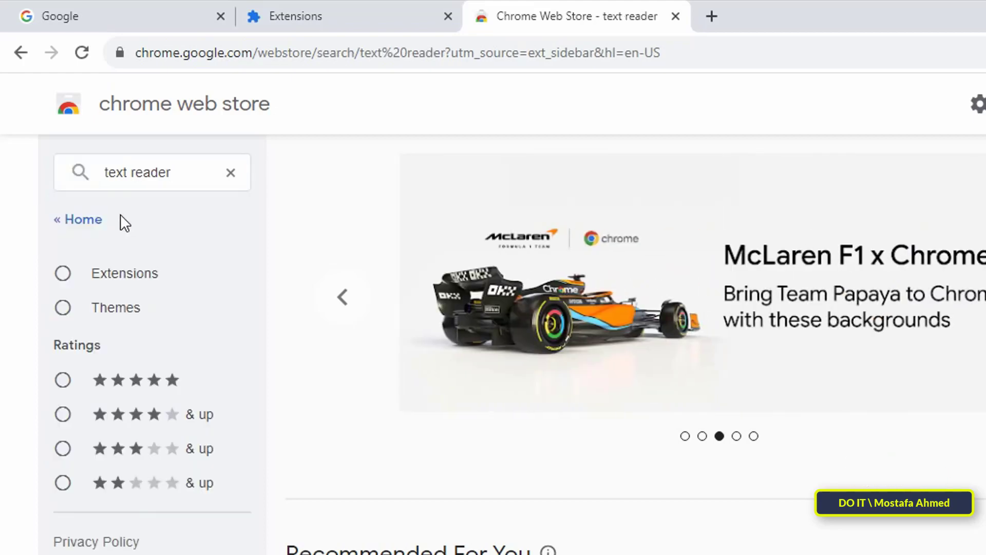
pyautogui.scroll(-3)
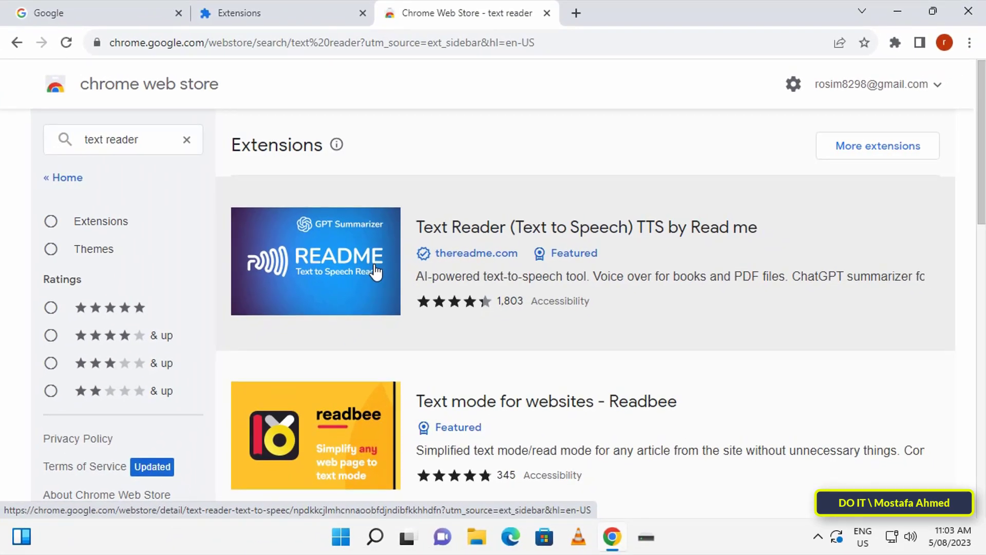
pyautogui.click(585, 227)
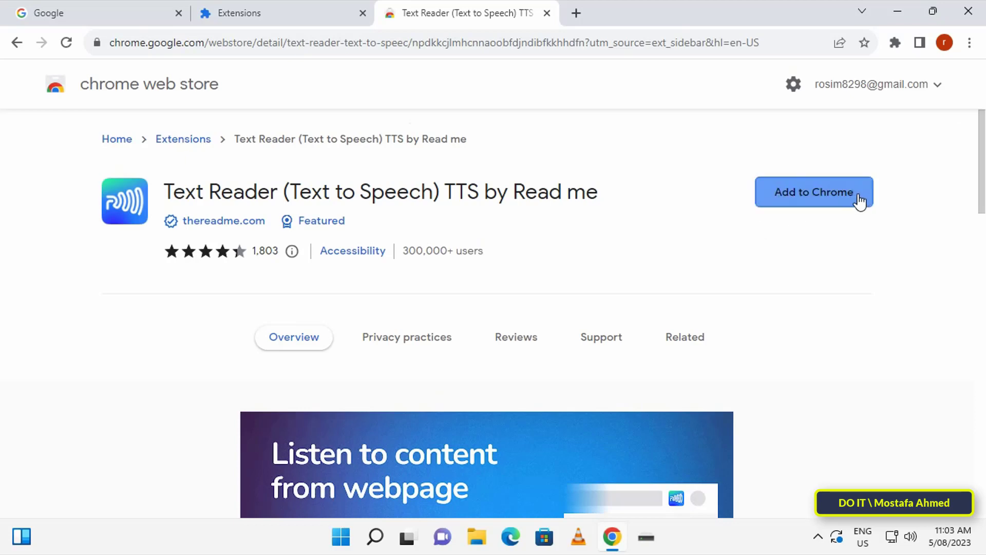
# Add Text Reader (Text to Speech) TTS to Chrome, confirm the install, and check the download bubble
pyautogui.click(814, 192)
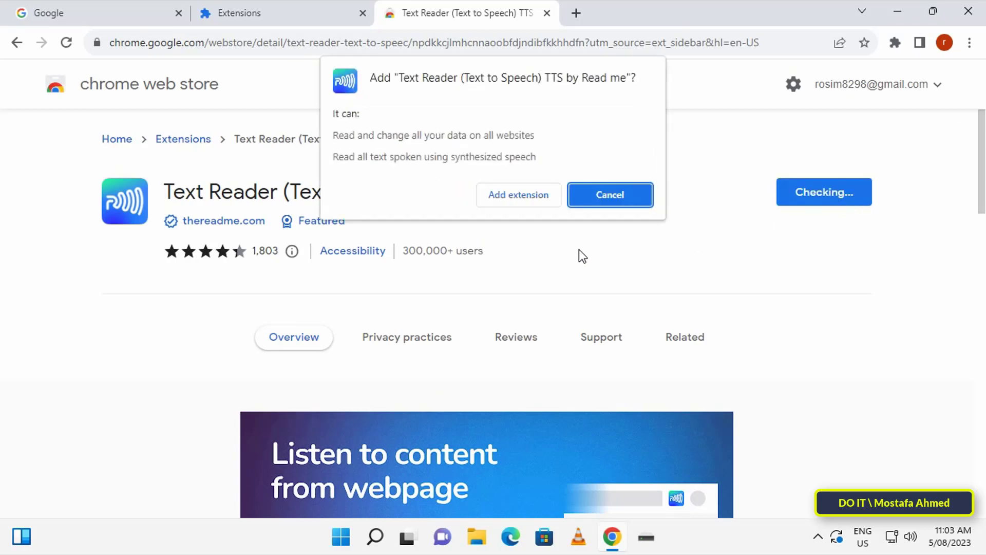
pyautogui.click(609, 195)
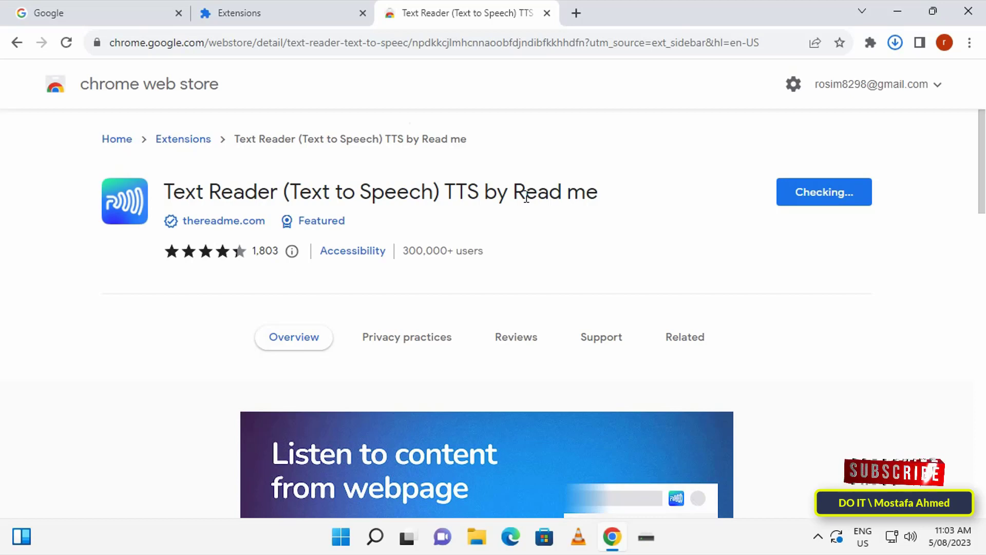
pyautogui.click(894, 43)
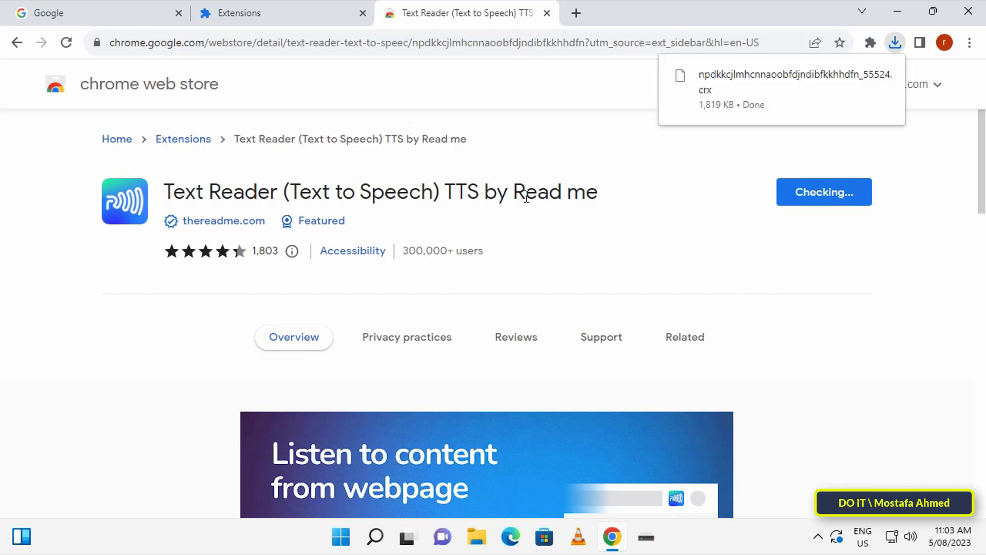
# Pin Text Reader (Text to Speech) TTS to the toolbar from the Extensions puzzle menu
pyautogui.click(895, 42)
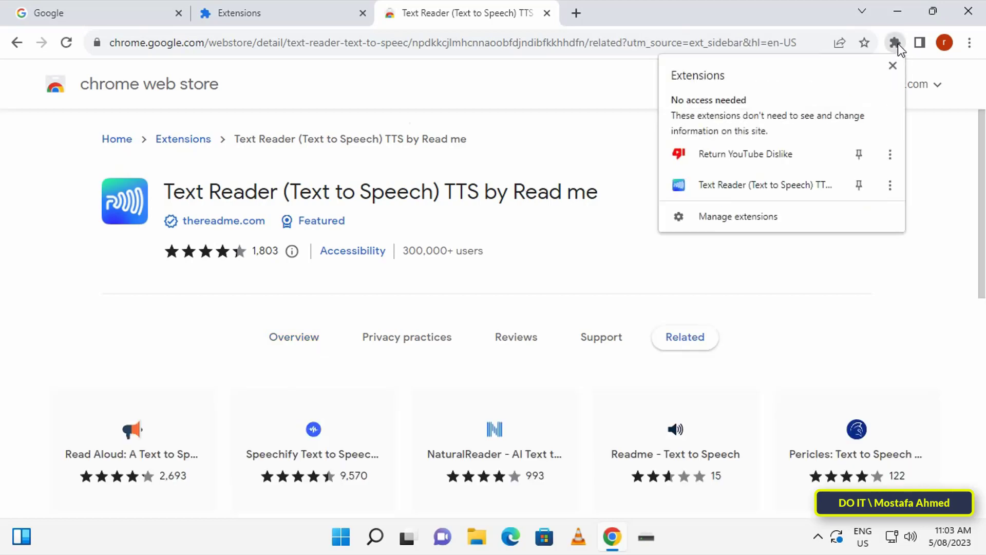
pyautogui.moveTo(711, 185)
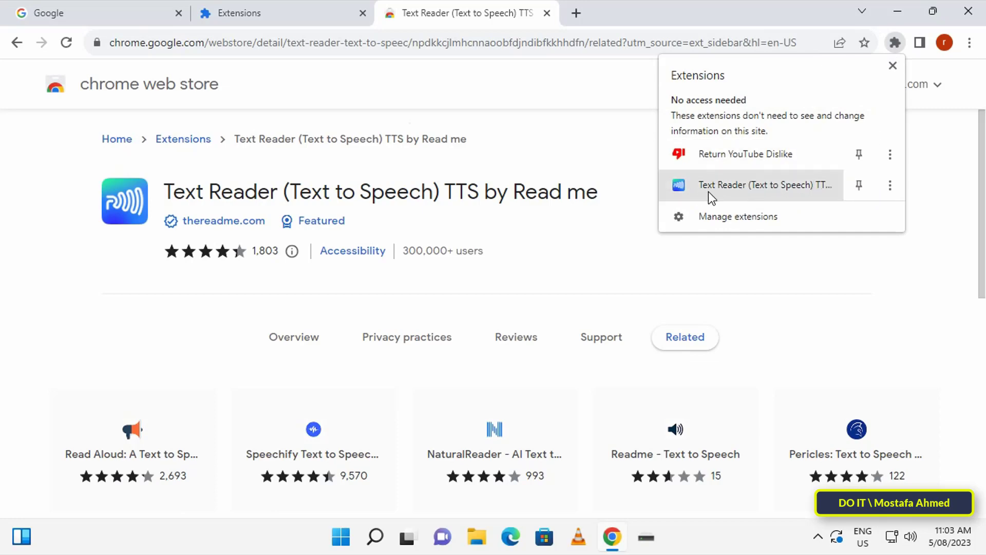
pyautogui.moveTo(858, 185)
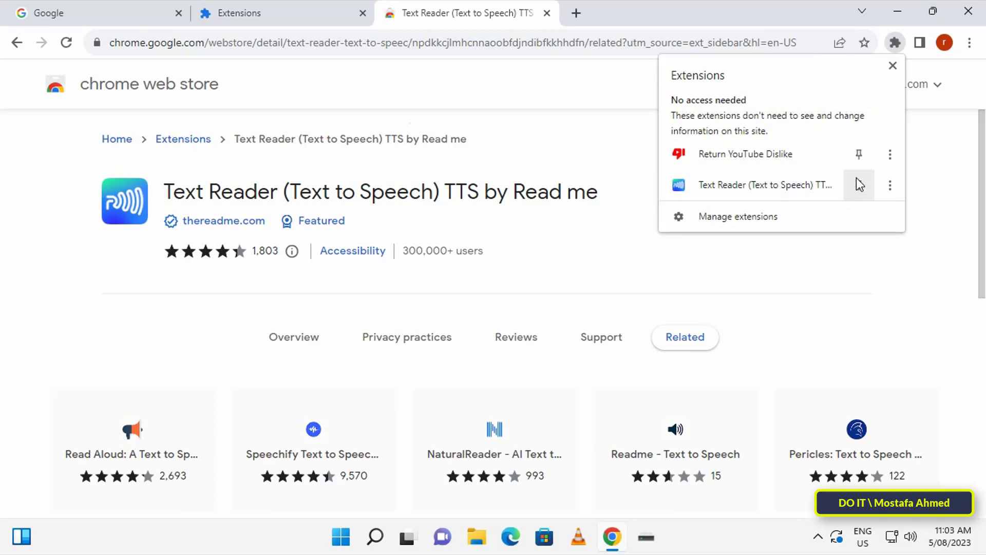
pyautogui.click(858, 184)
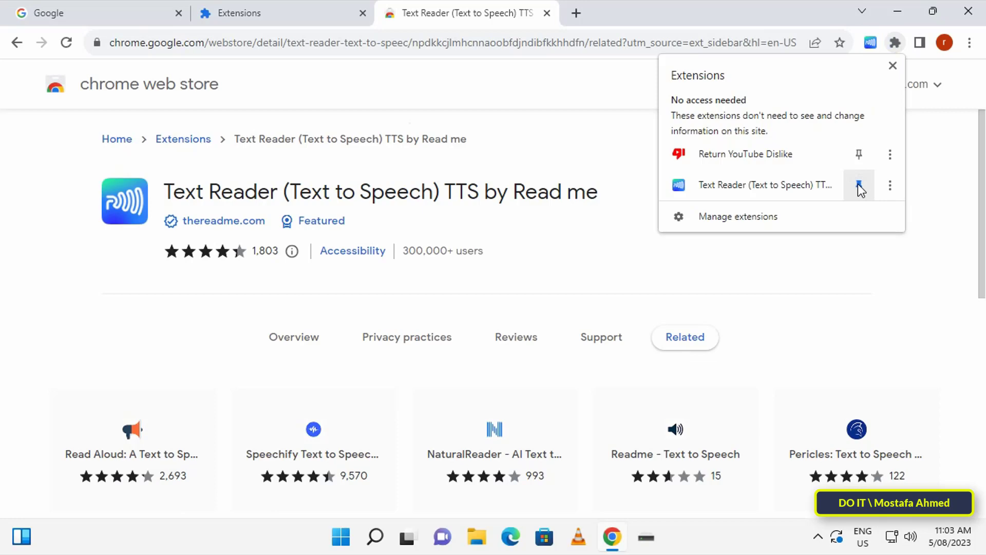
pyautogui.click(858, 185)
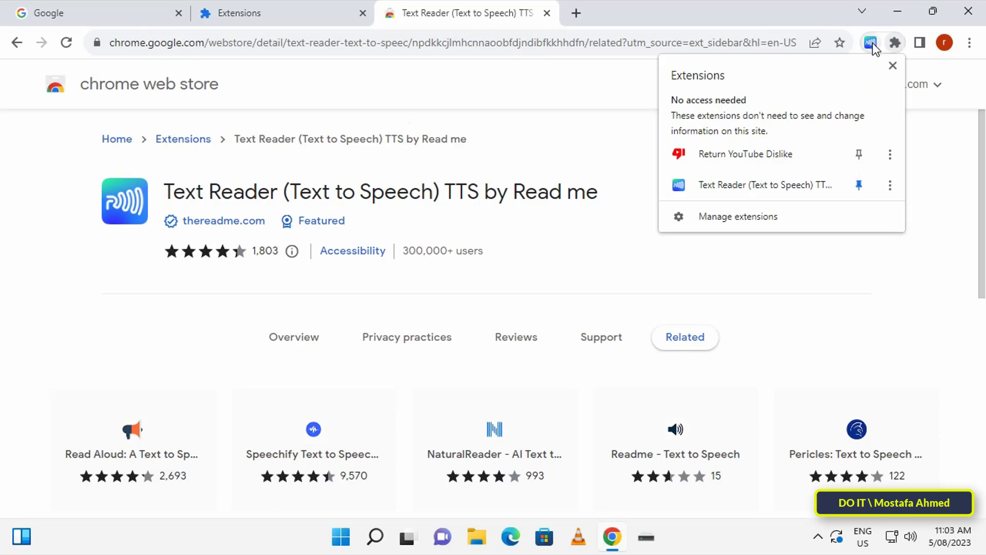
pyautogui.moveTo(871, 52)
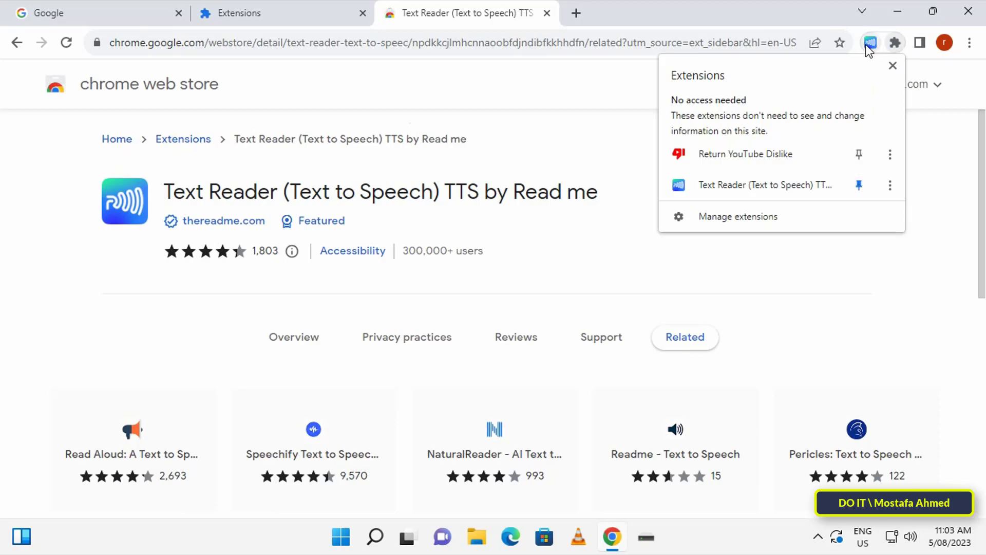
pyautogui.moveTo(911, 263)
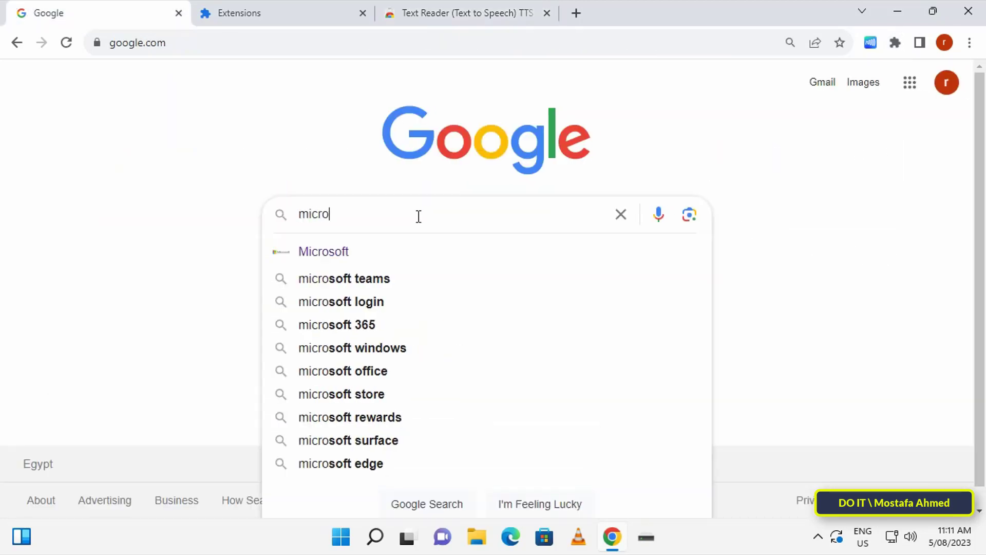
# Search Google for Microsoft, open the official home page, and go to the OneNote page
pyautogui.click(323, 251)
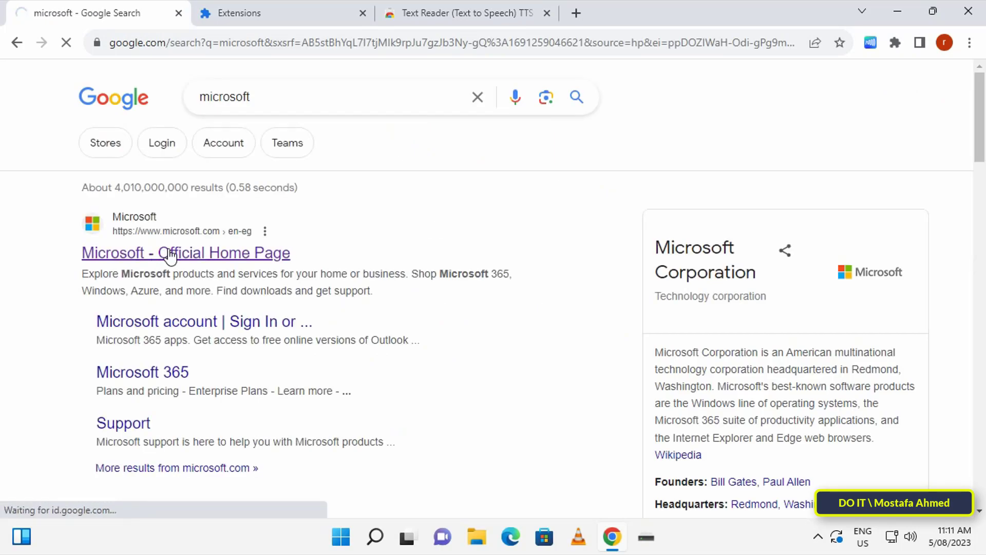
pyautogui.click(185, 253)
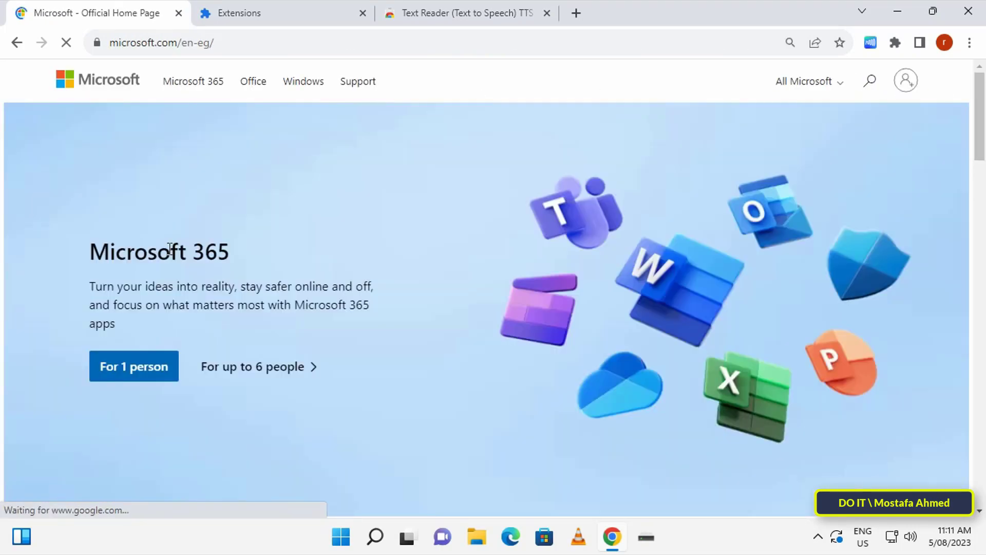
pyautogui.scroll(-3)
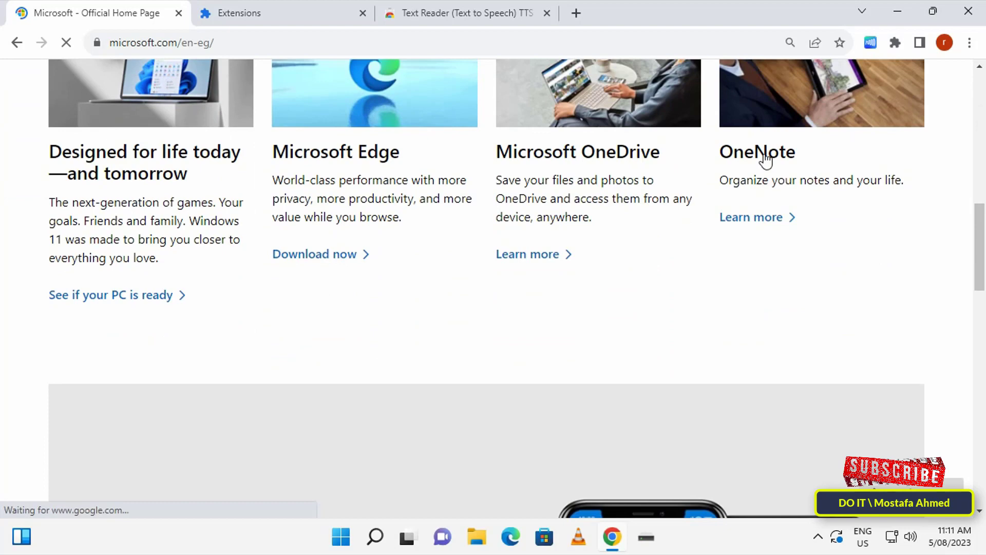
pyautogui.click(750, 217)
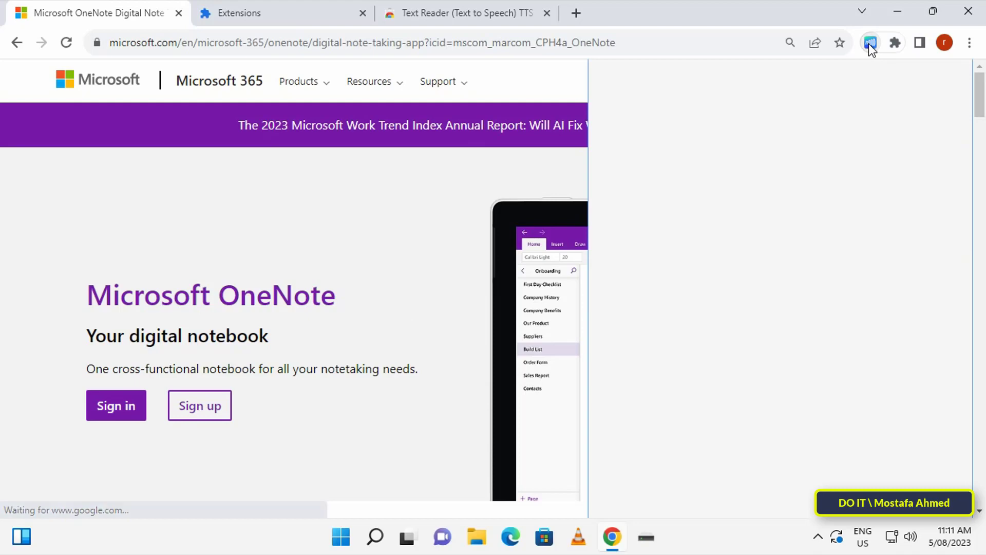
# Open the Text Reader side panel and play the OneNote page aloud, pausing once and resuming
pyautogui.click(870, 42)
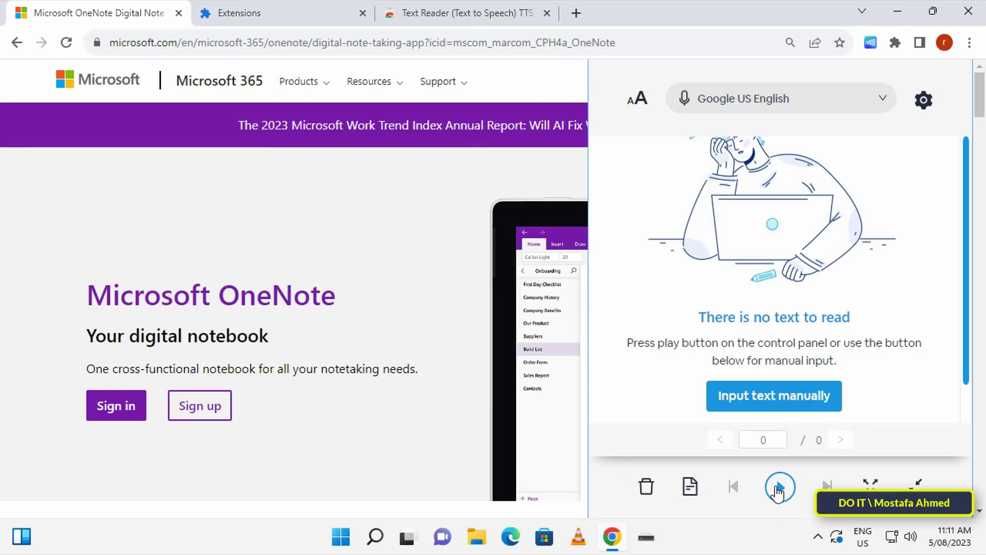
pyautogui.click(779, 487)
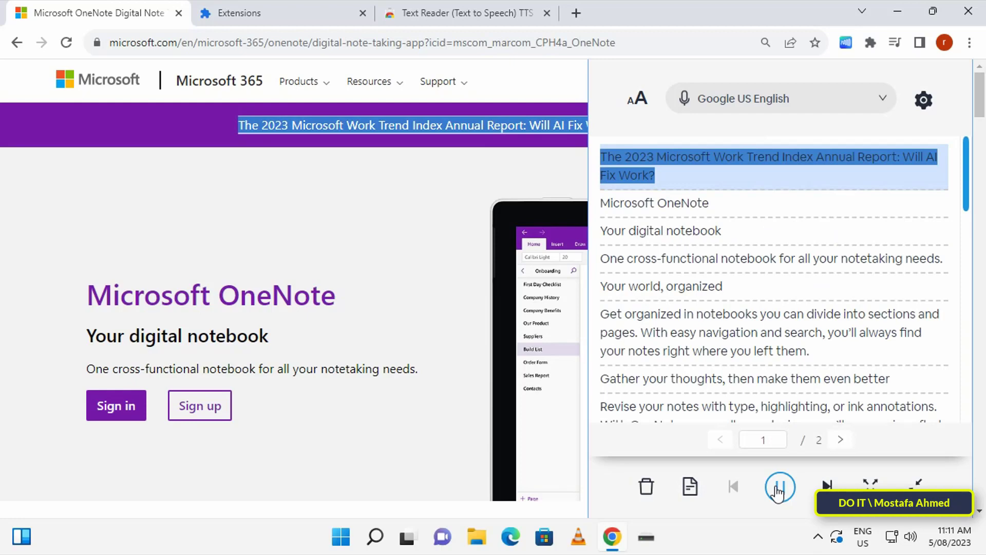
pyautogui.click(780, 487)
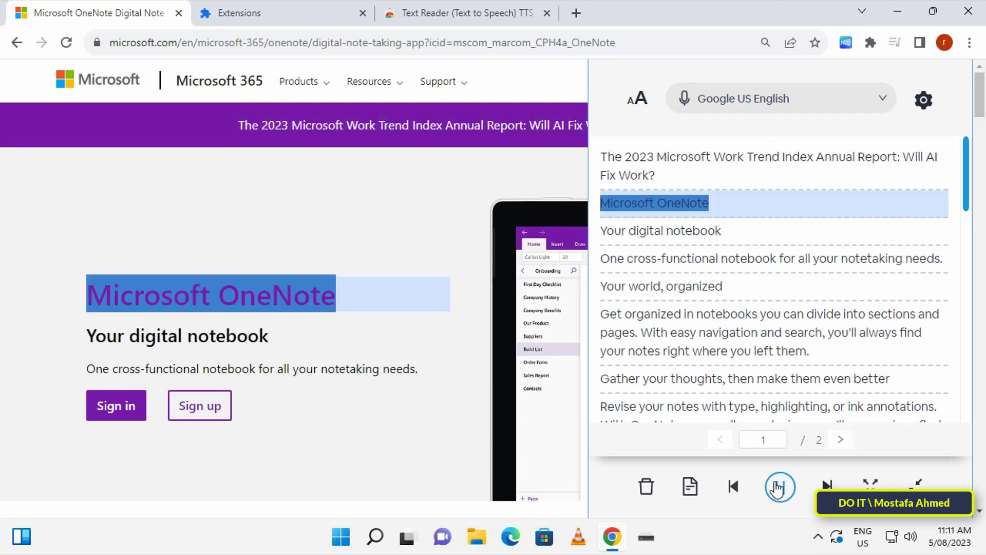
pyautogui.click(780, 485)
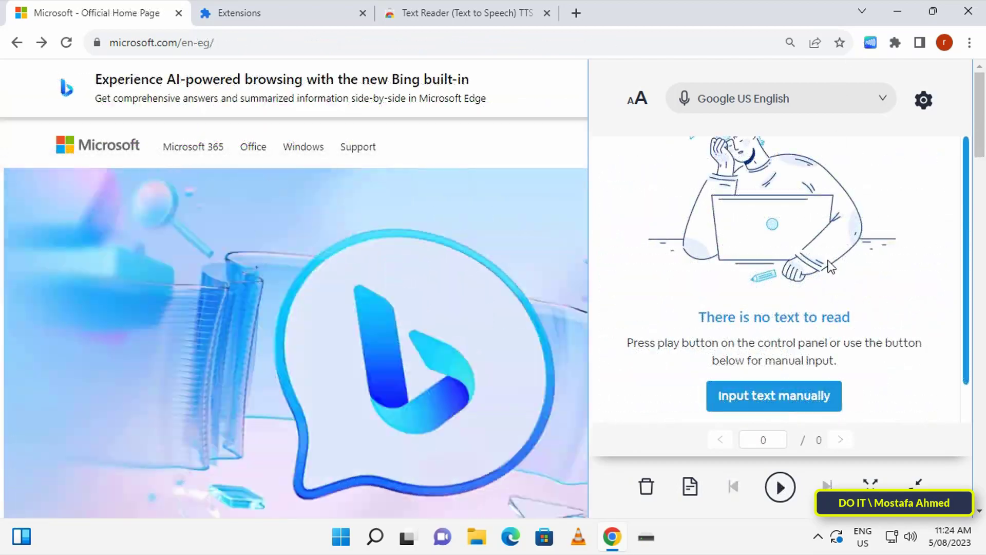
pyautogui.scroll(-3)
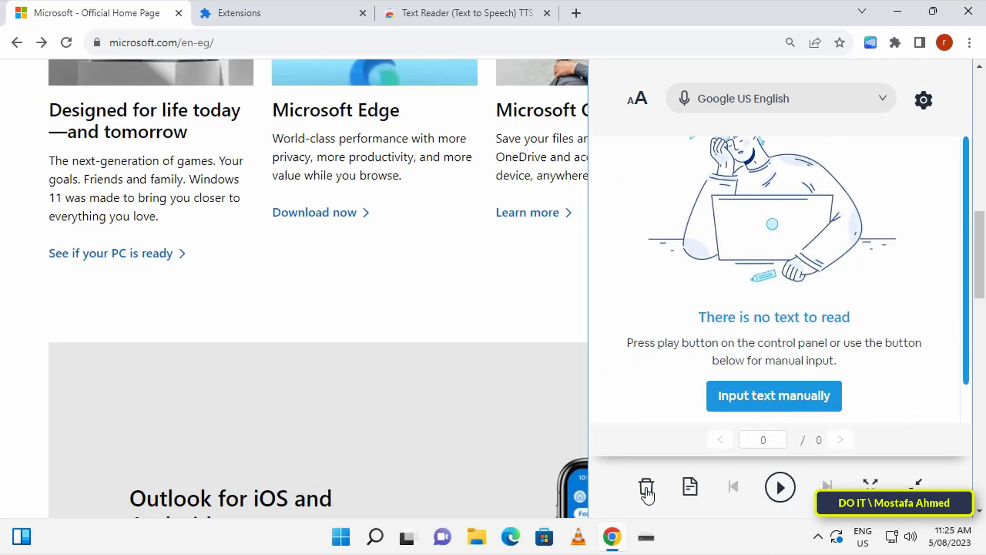
pyautogui.moveTo(886, 179)
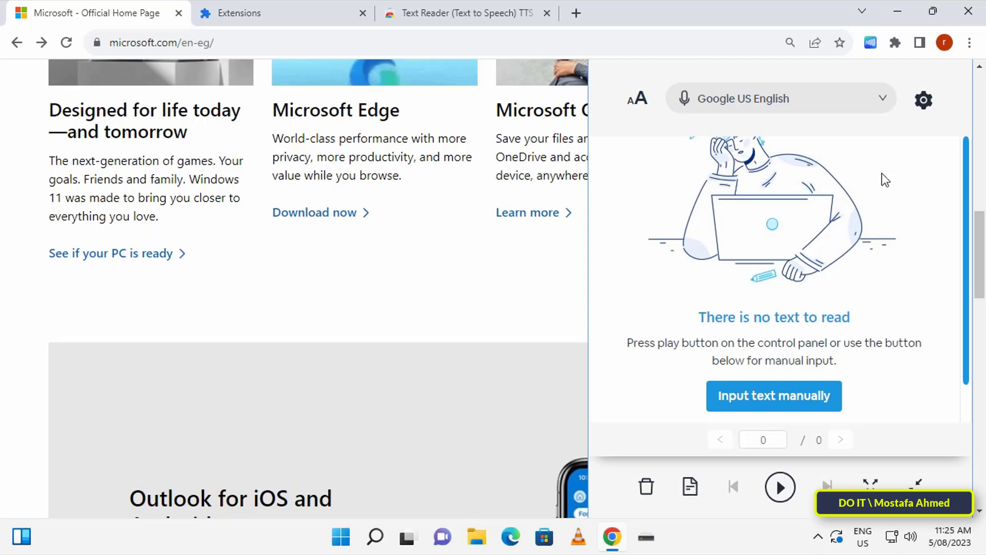
pyautogui.moveTo(886, 103)
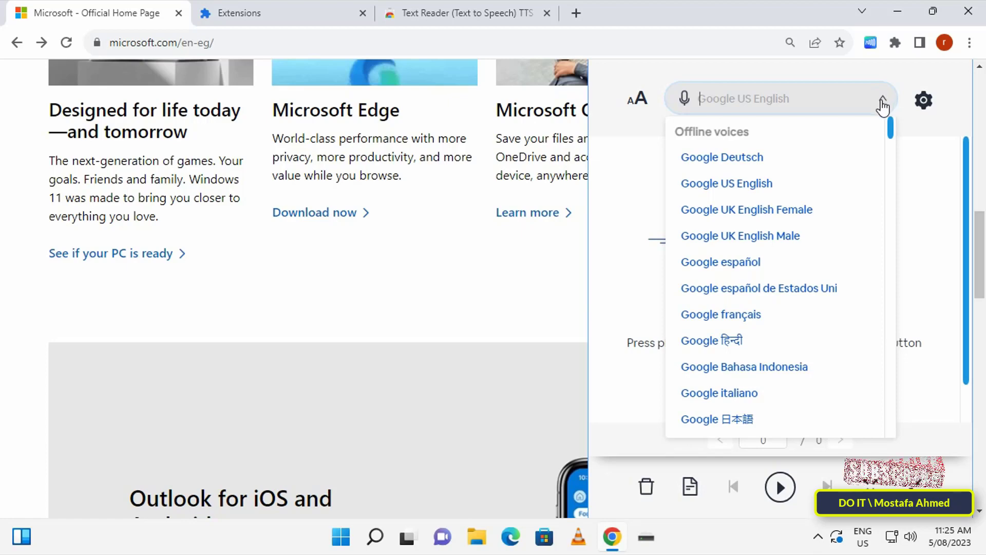
pyautogui.moveTo(768, 203)
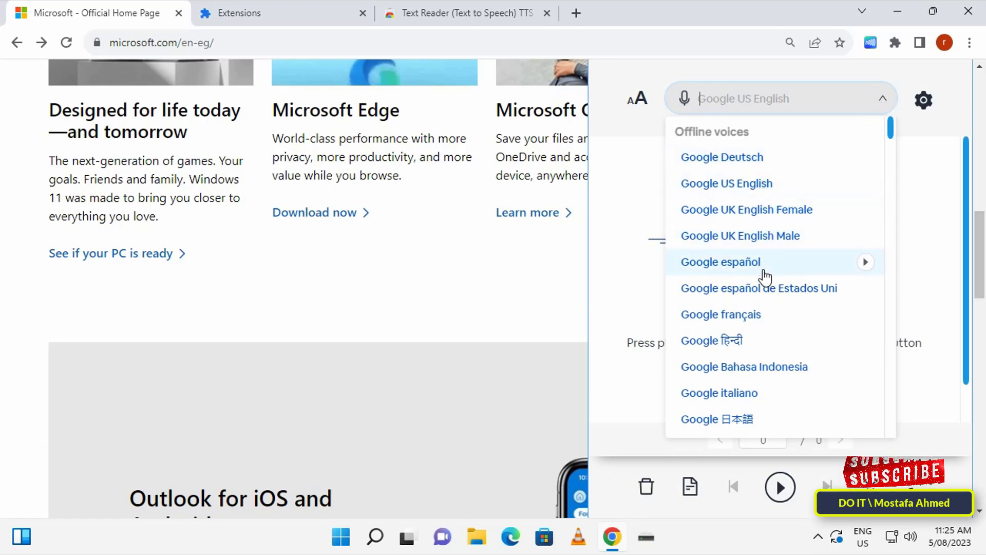
pyautogui.moveTo(890, 125)
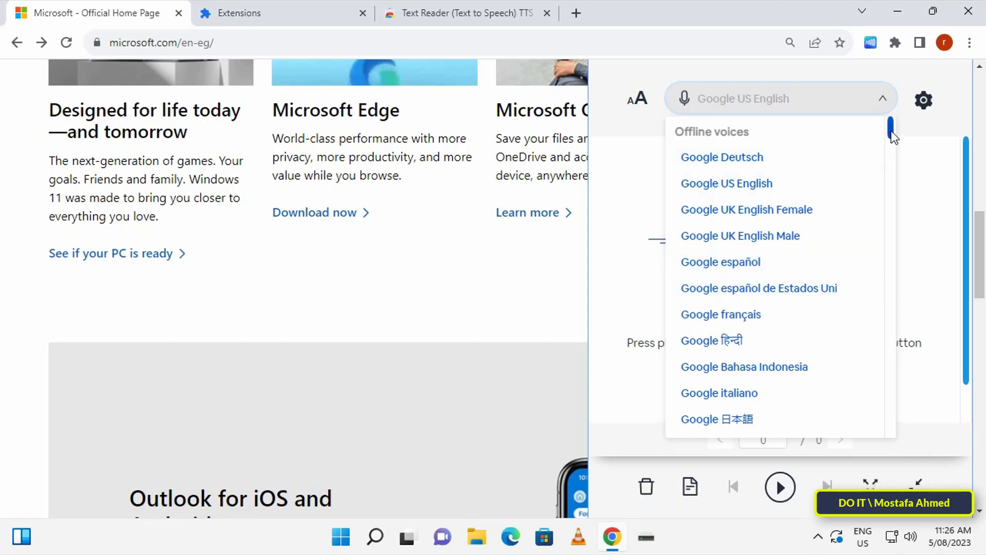
pyautogui.scroll(-3)
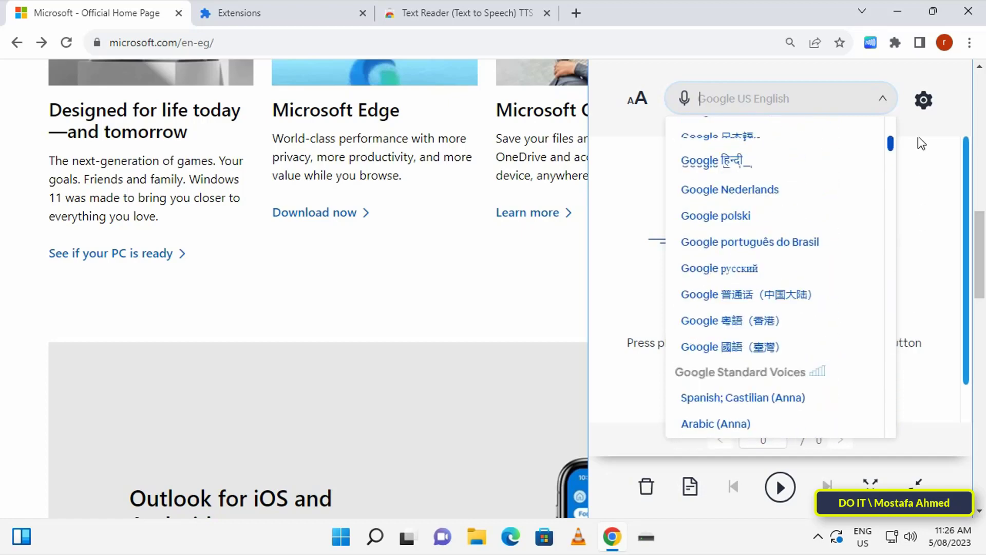
pyautogui.scroll(3)
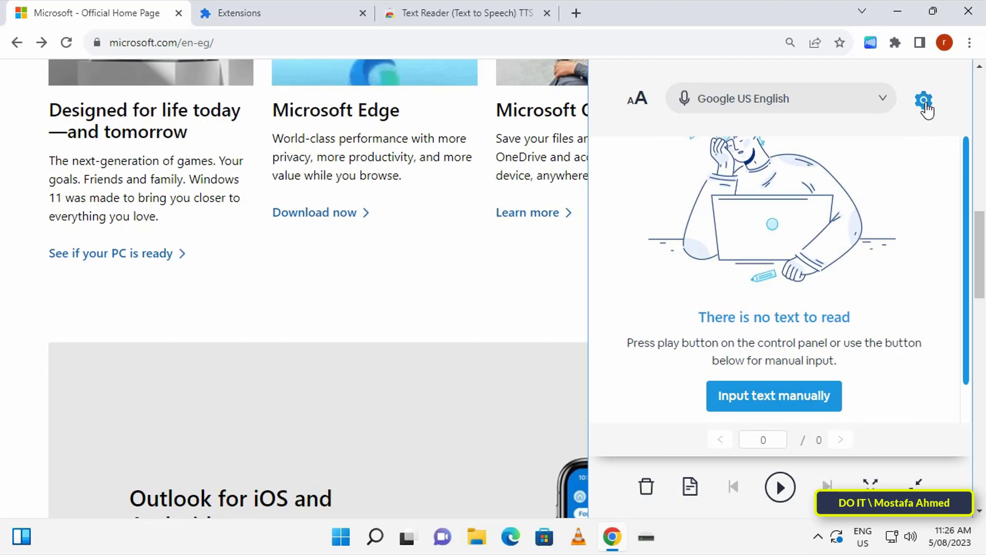
# Open Text Reader's gear settings and scroll through Speaker, Hotkeys, Popup and Color & Highlight options
pyautogui.click(925, 100)
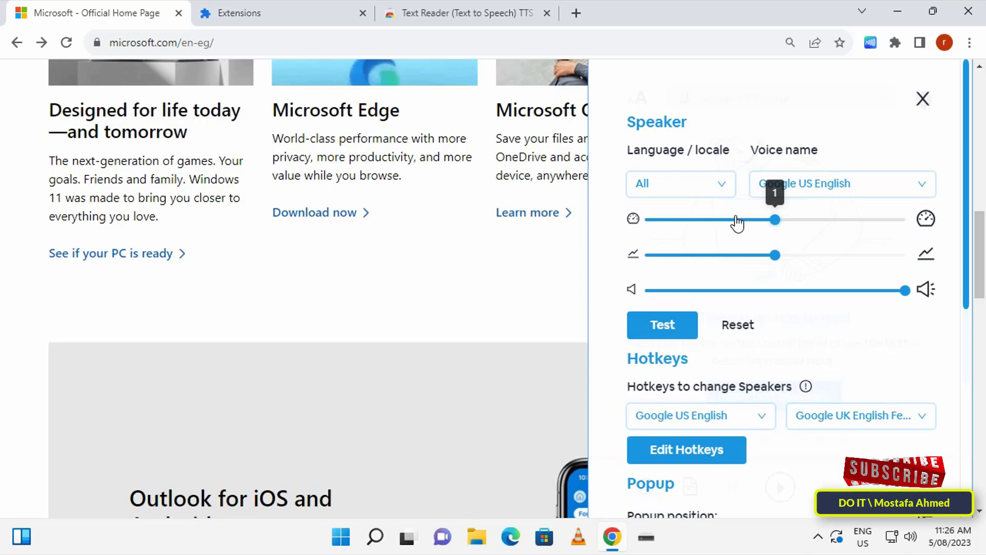
pyautogui.moveTo(780, 258)
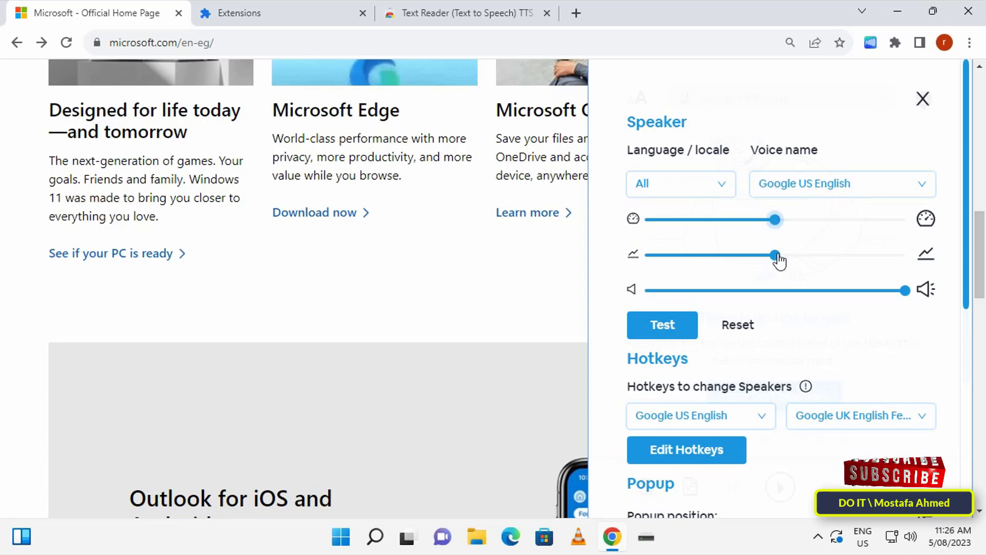
pyautogui.scroll(-3)
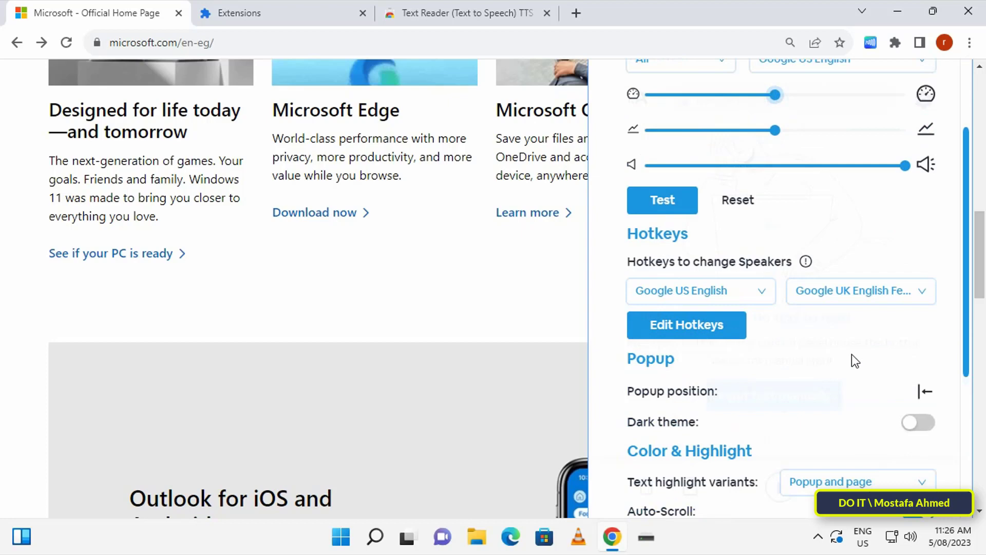
pyautogui.scroll(-3)
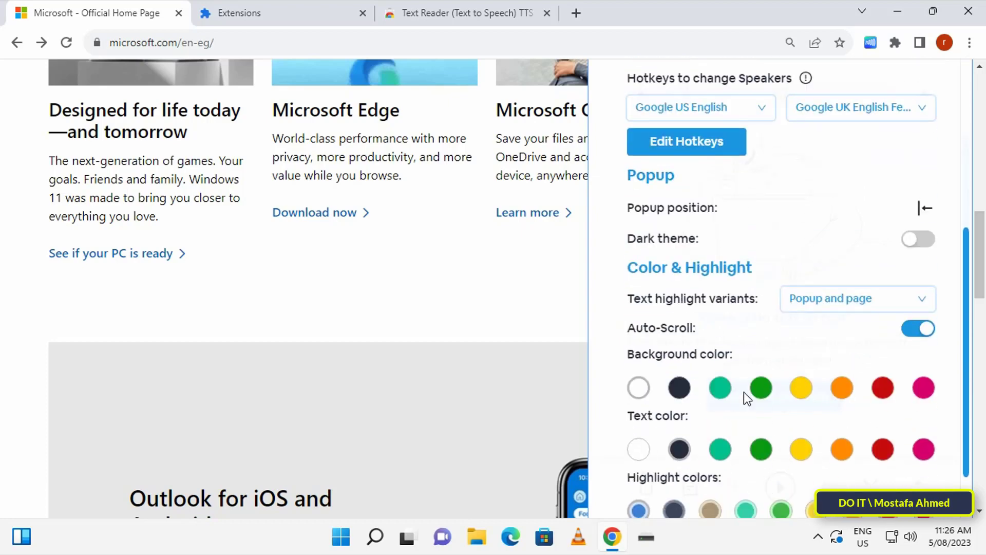
pyautogui.scroll(-3)
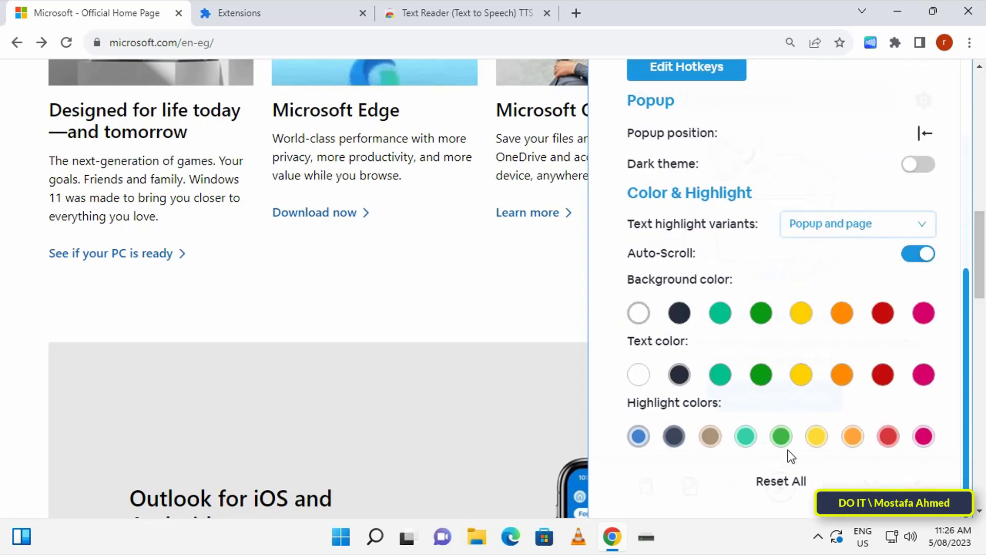
pyautogui.scroll(3)
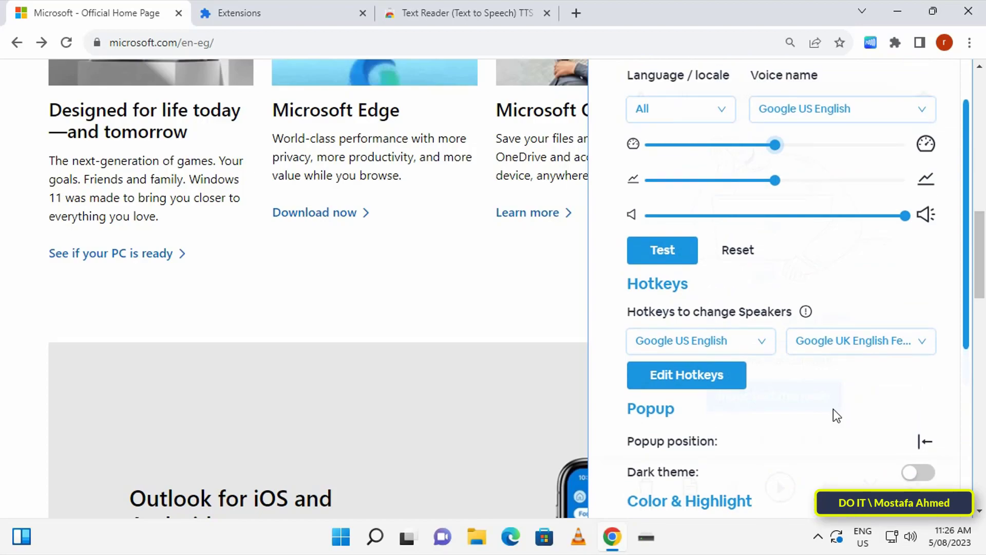